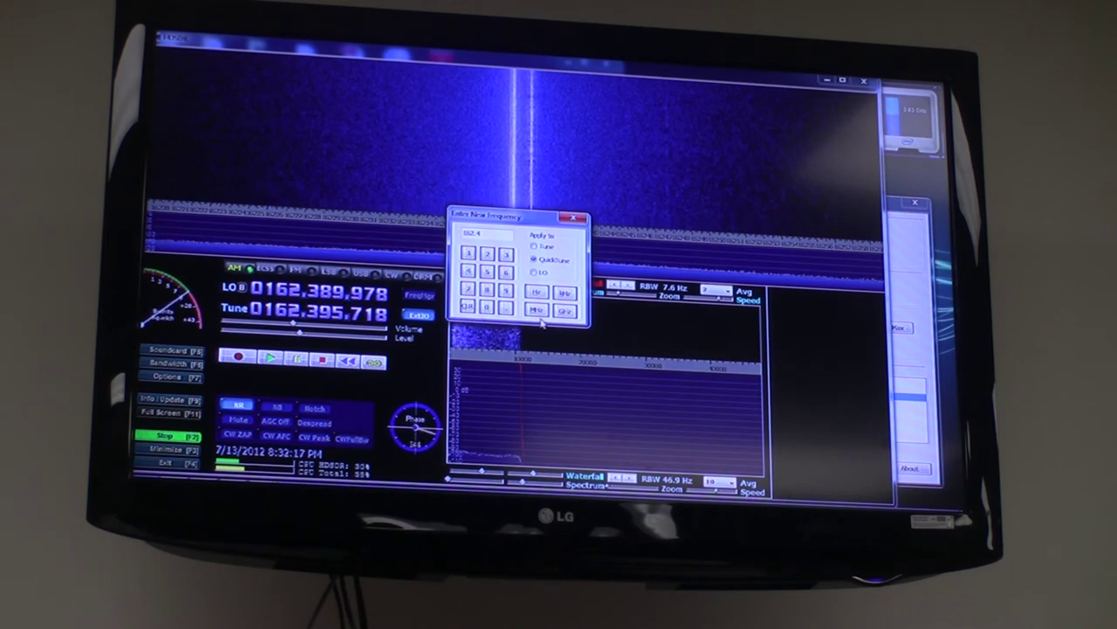
Bring up the frequency entry keypad to retune away from 162.395718 MHz
{"action": "left_click", "coordinate": [561, 311]}
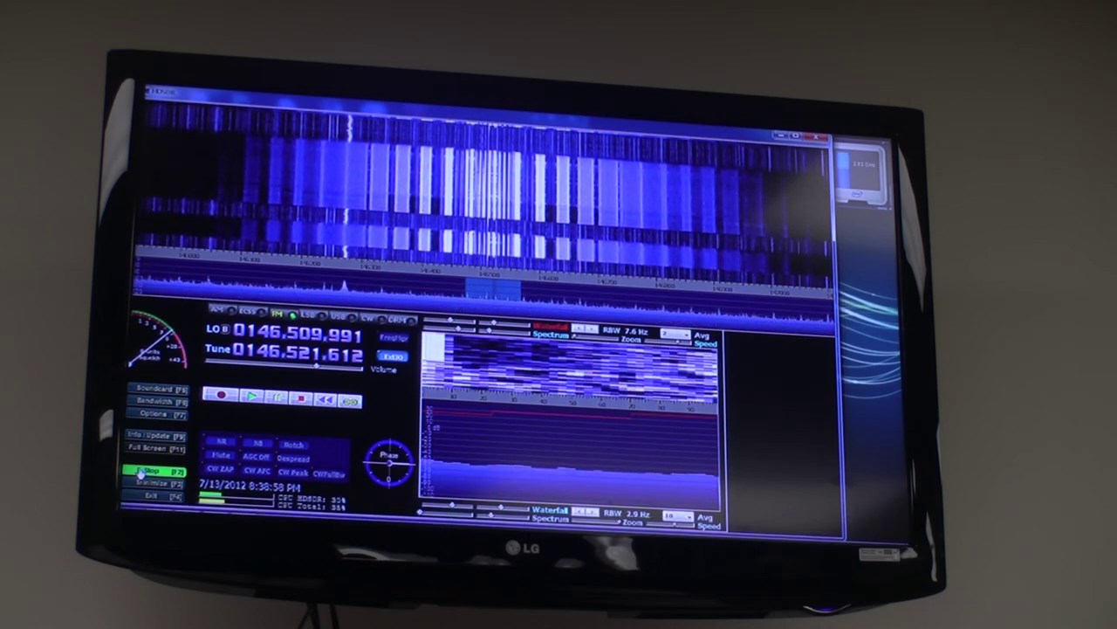
Set the Tune frequency to 146.521612 MHz and watch the wide FM signal appear
{"action": "left_click", "coordinate": [157, 470]}
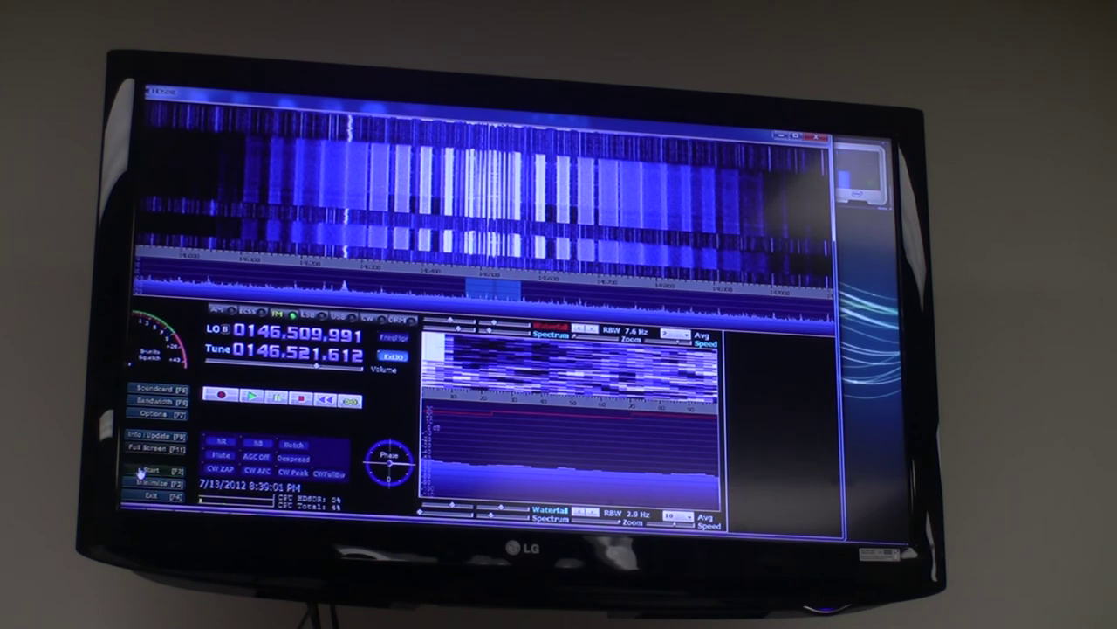